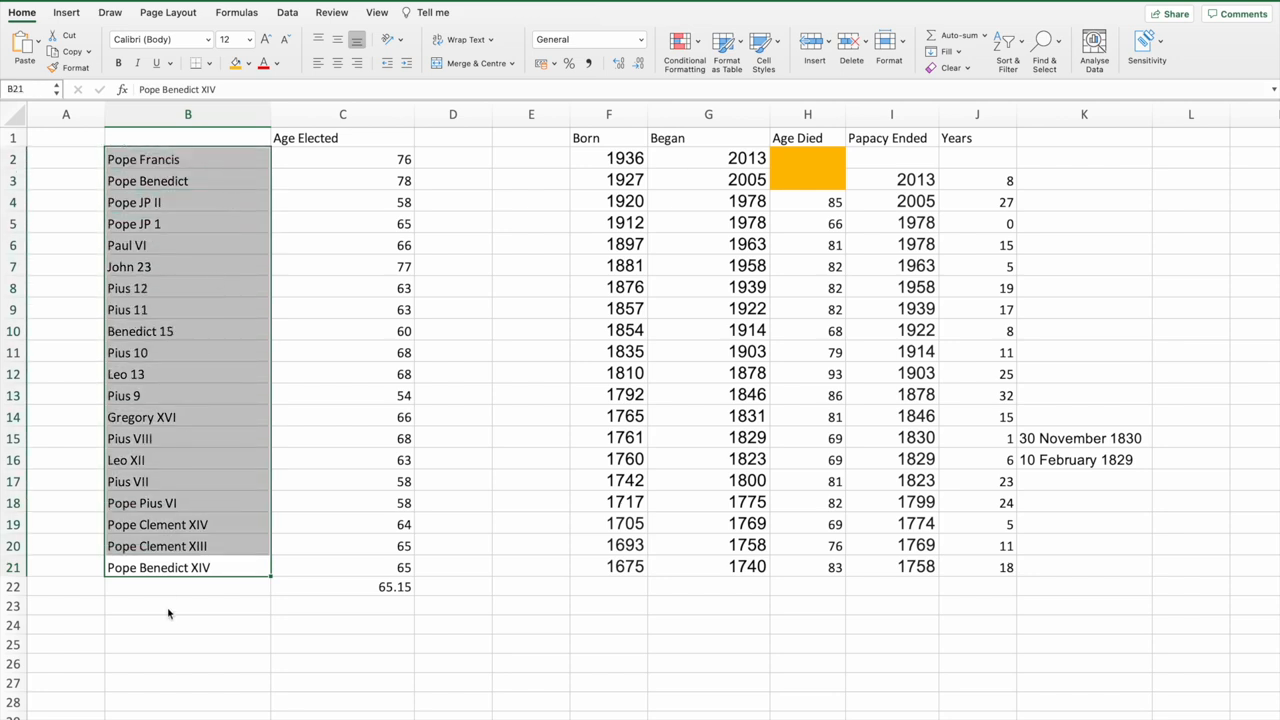
# - Verify C22's AVERAGE formula (65.15), then switch to the cardinals list sheet
pyautogui.click(188, 605)
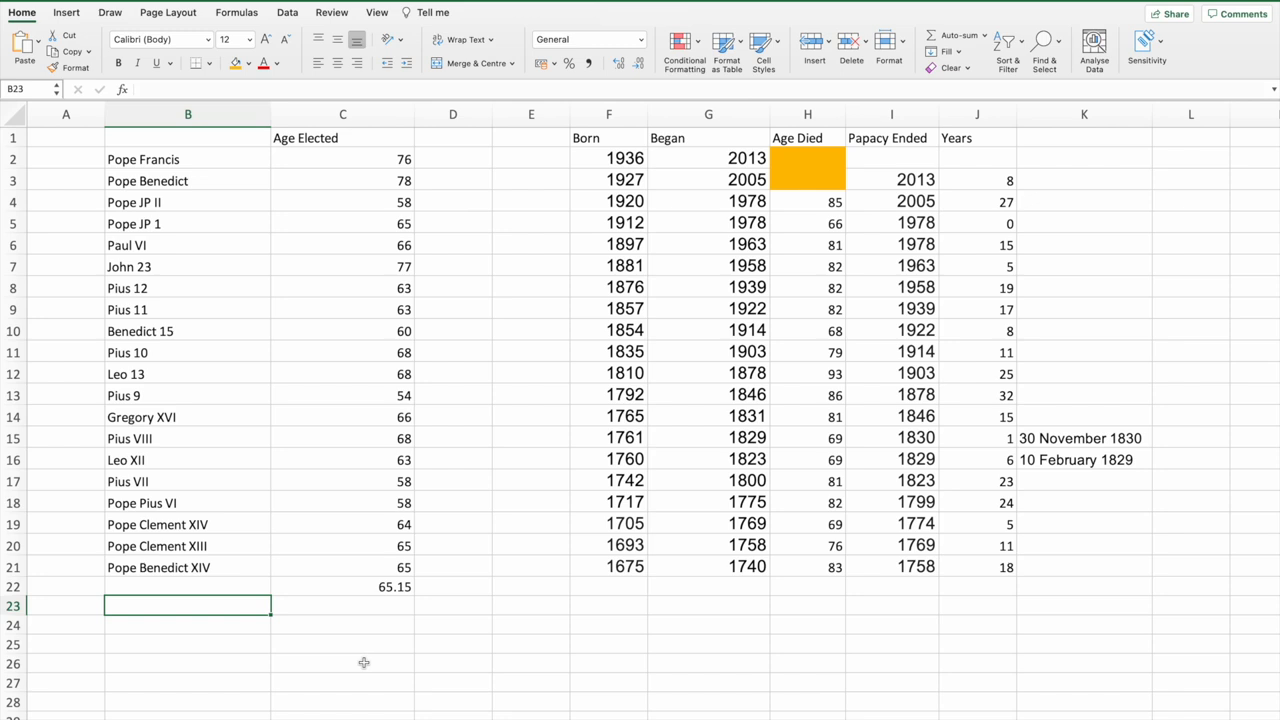
pyautogui.moveTo(299, 297)
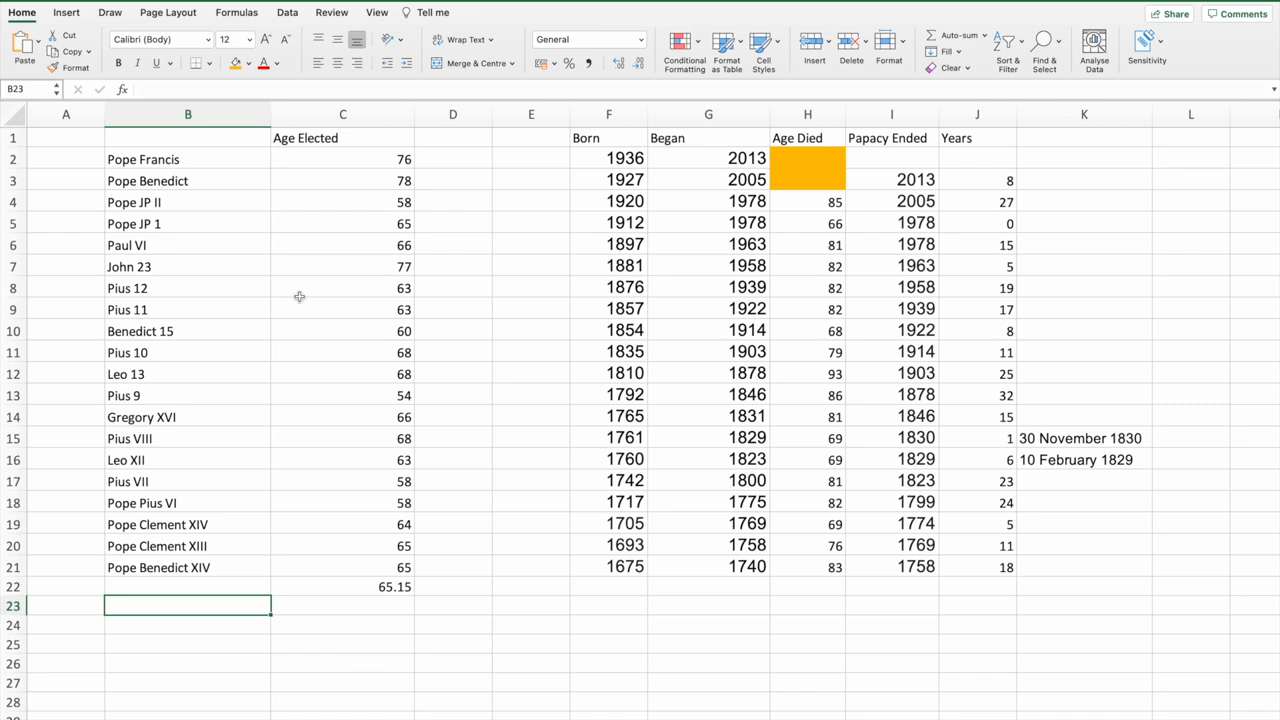
pyautogui.click(343, 587)
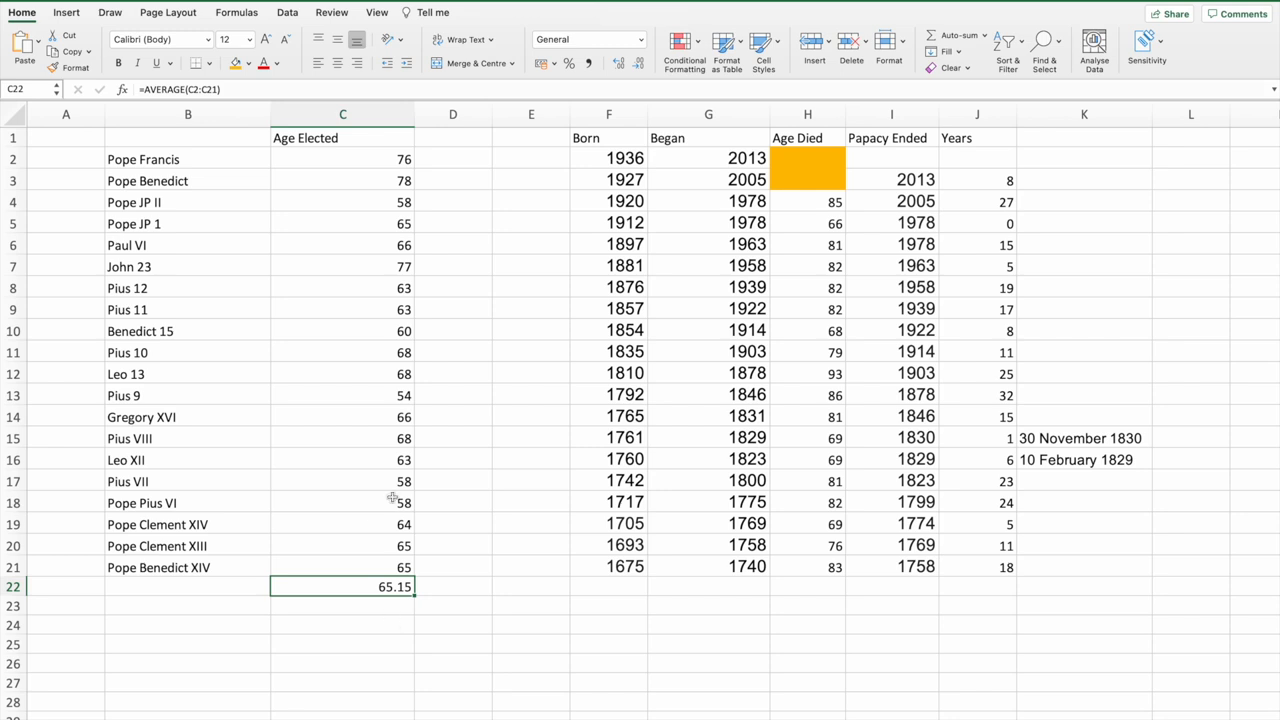
pyautogui.moveTo(479, 189)
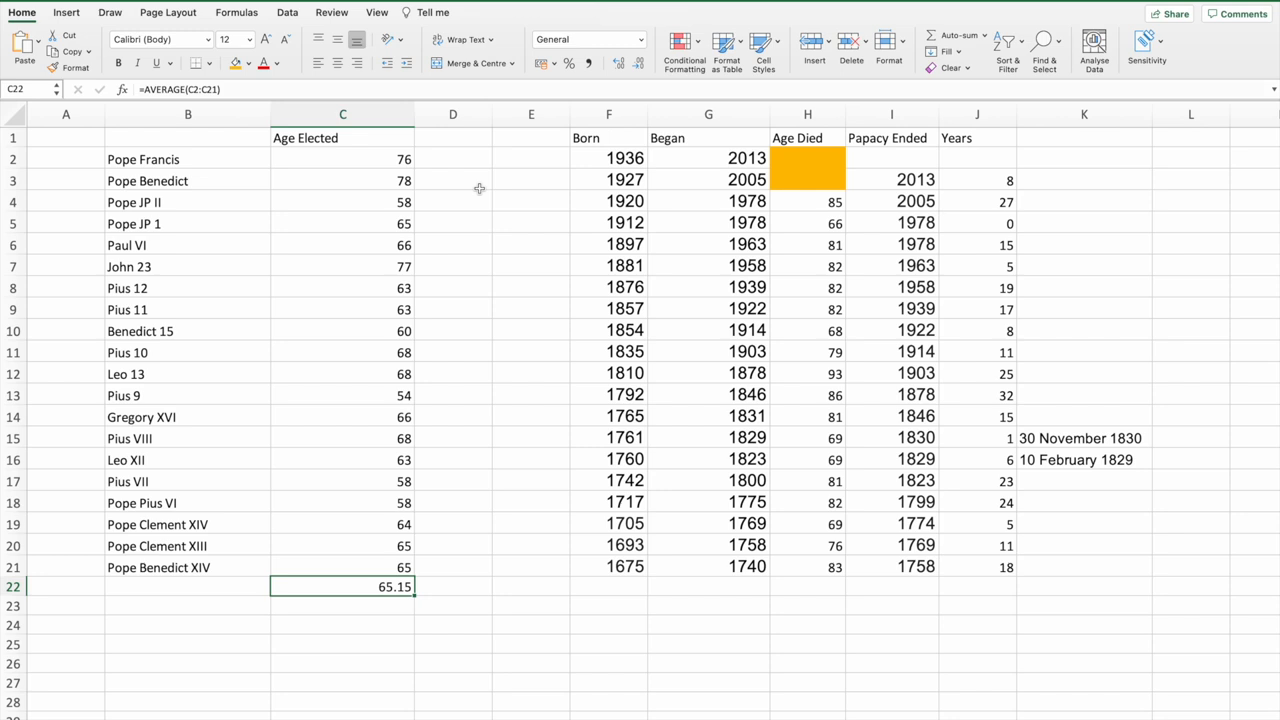
pyautogui.moveTo(169, 390)
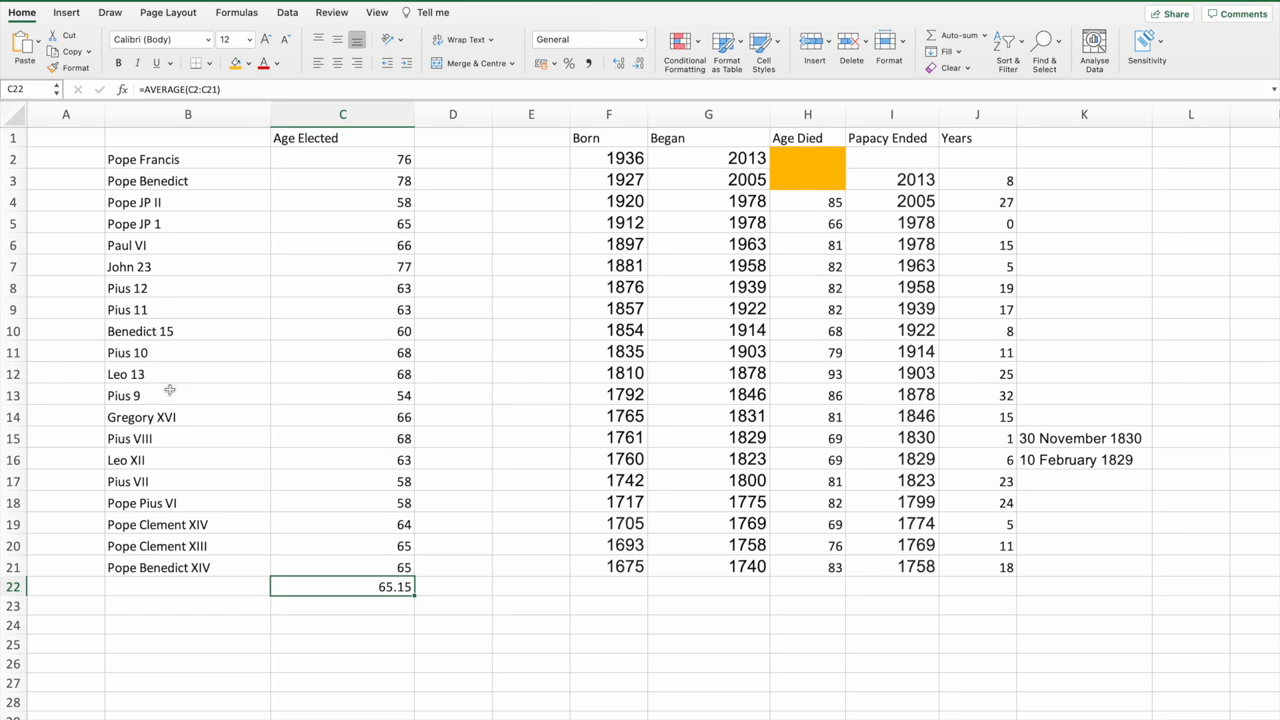
pyautogui.moveTo(165, 331)
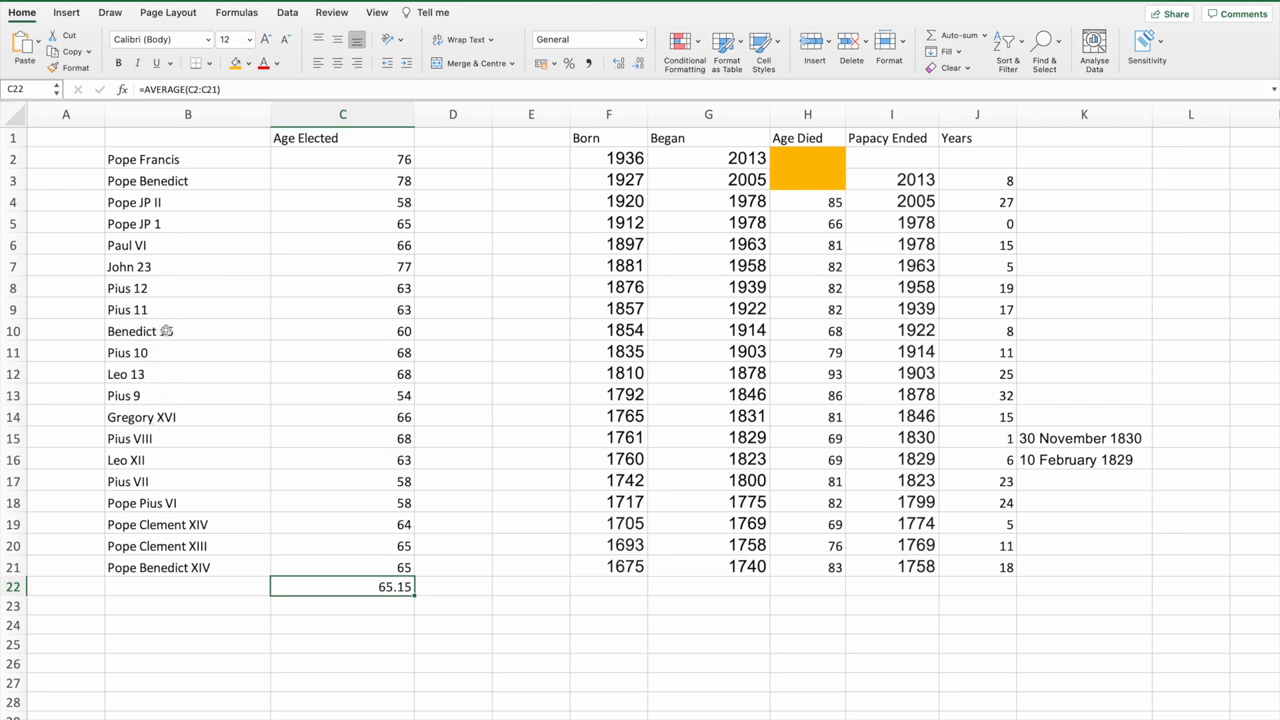
pyautogui.click(188, 288)
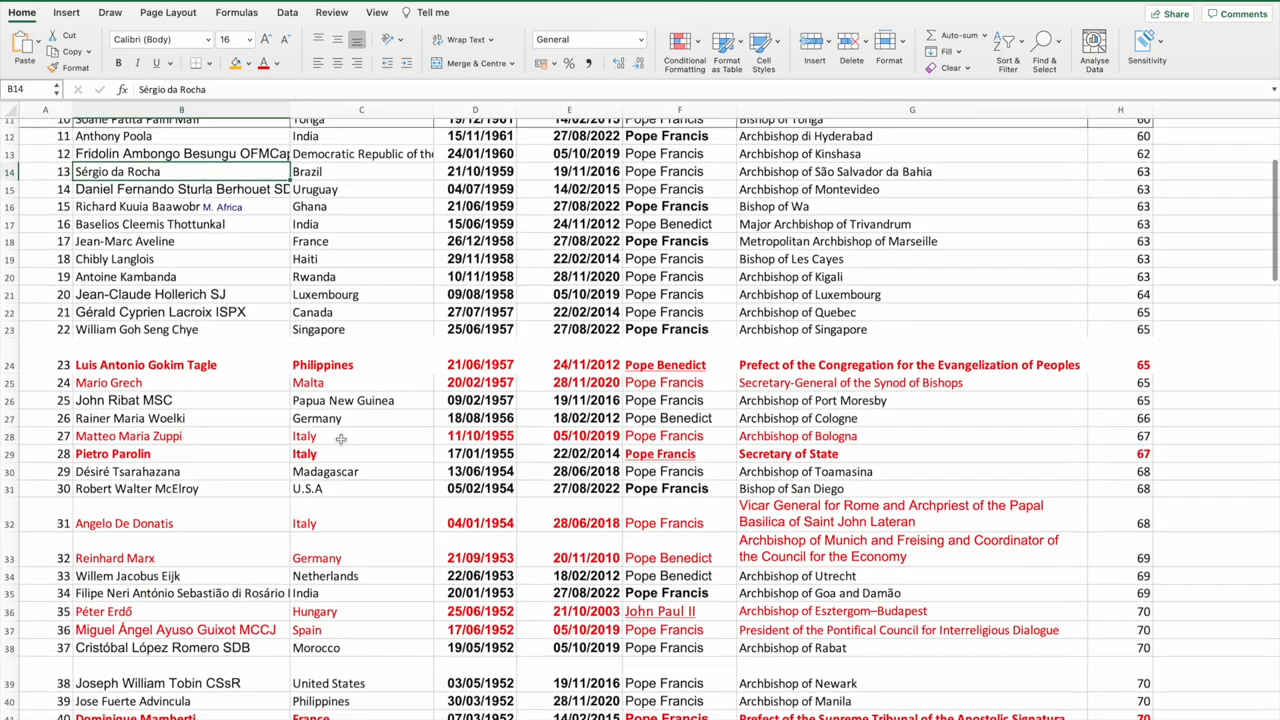
pyautogui.scroll(3)
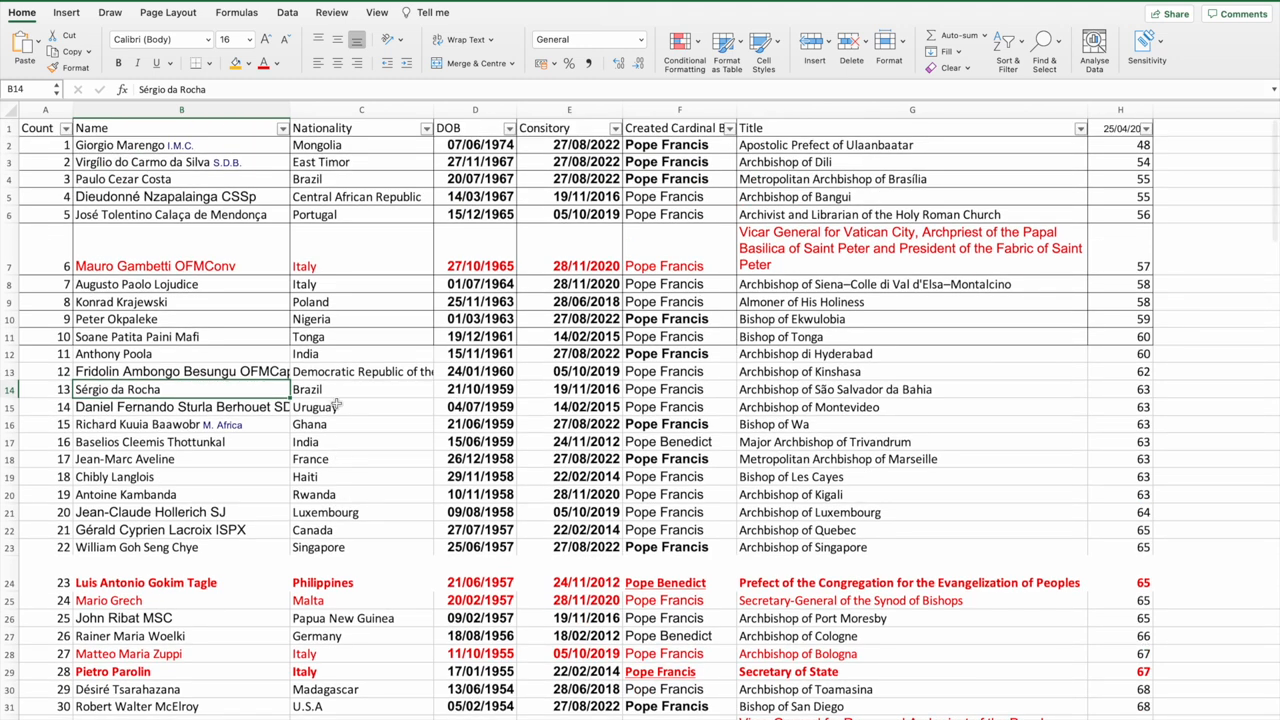
pyautogui.moveTo(233, 180)
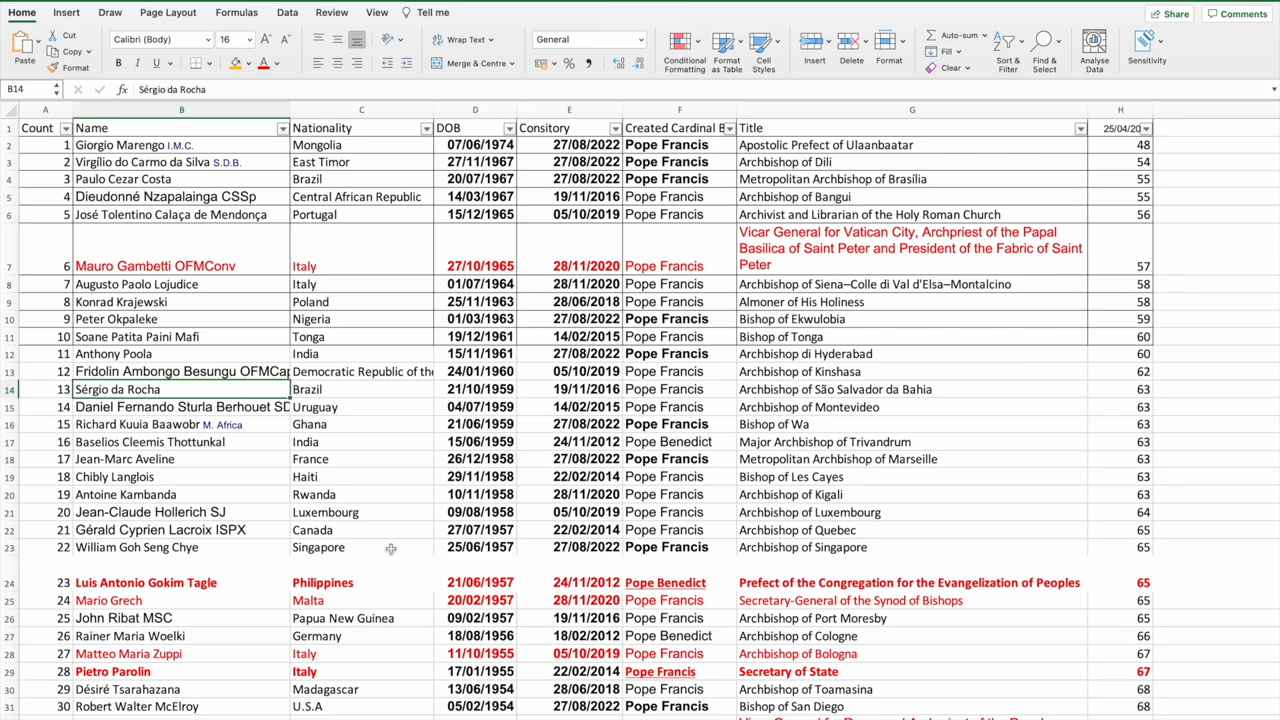
pyautogui.scroll(-3)
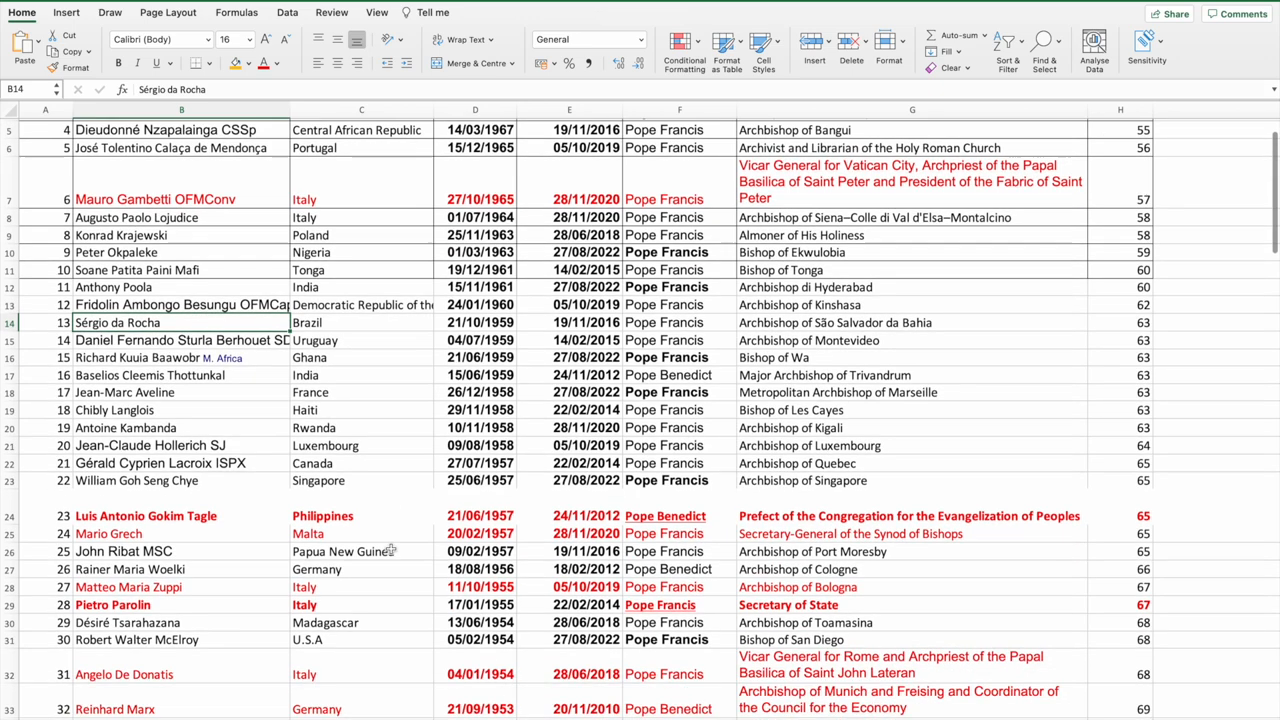
pyautogui.scroll(-3)
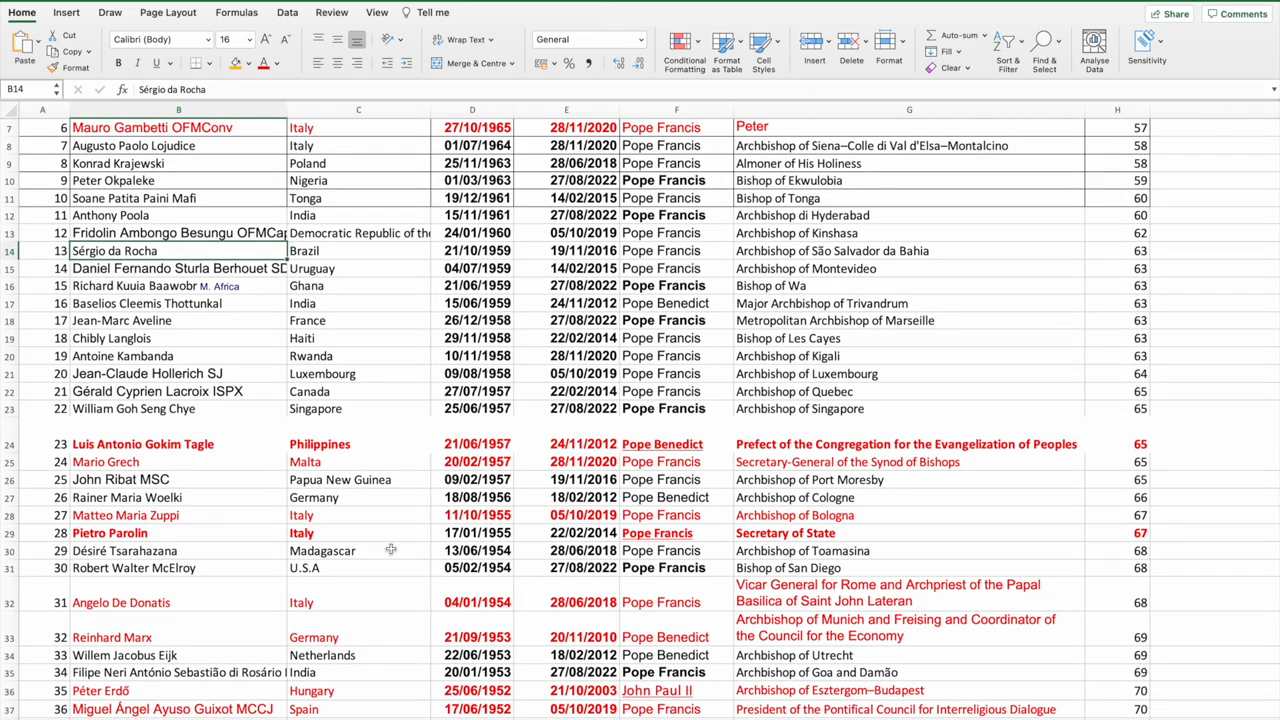
pyautogui.scroll(3)
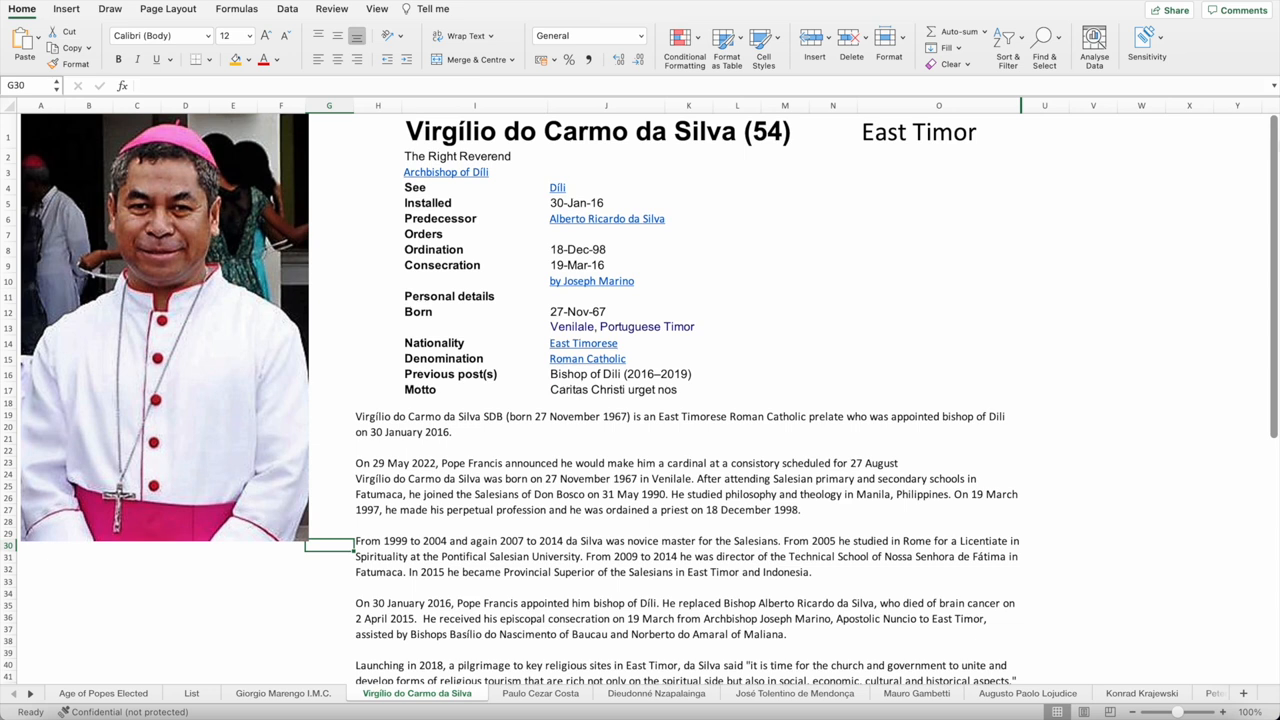
pyautogui.moveTo(835, 367)
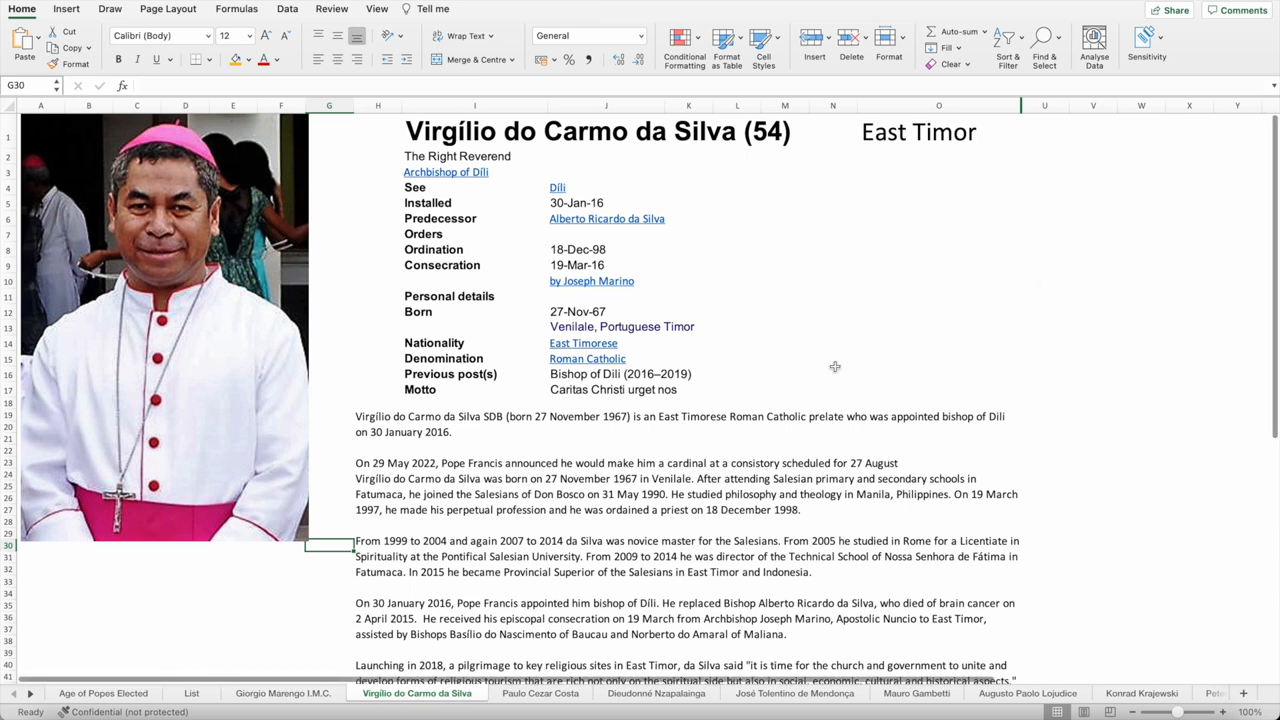
pyautogui.moveTo(799, 377)
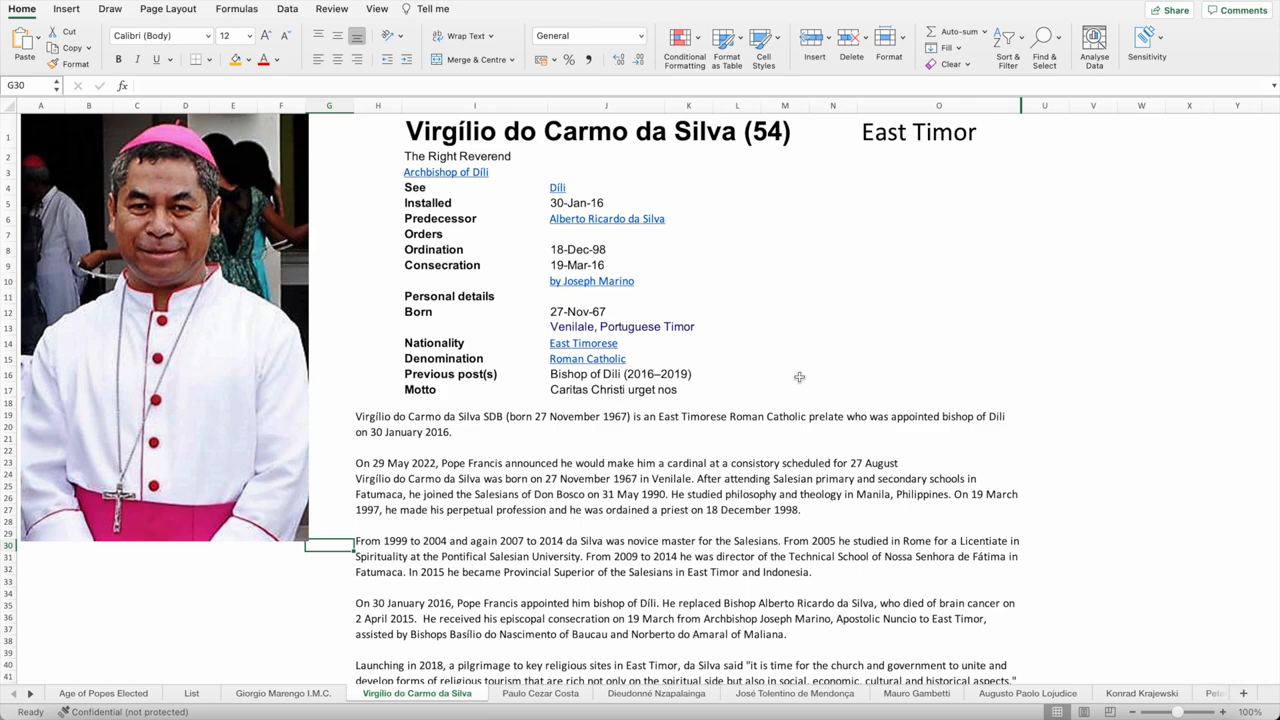
pyautogui.scroll(-3)
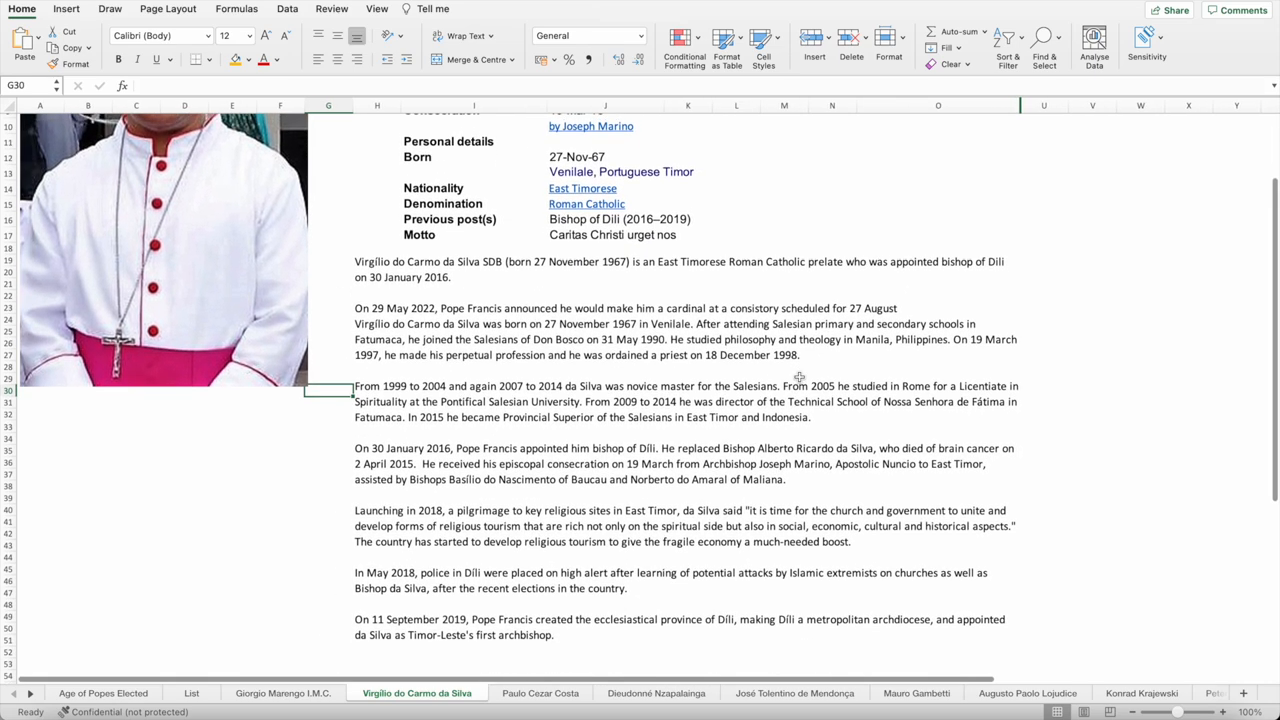
pyautogui.scroll(3)
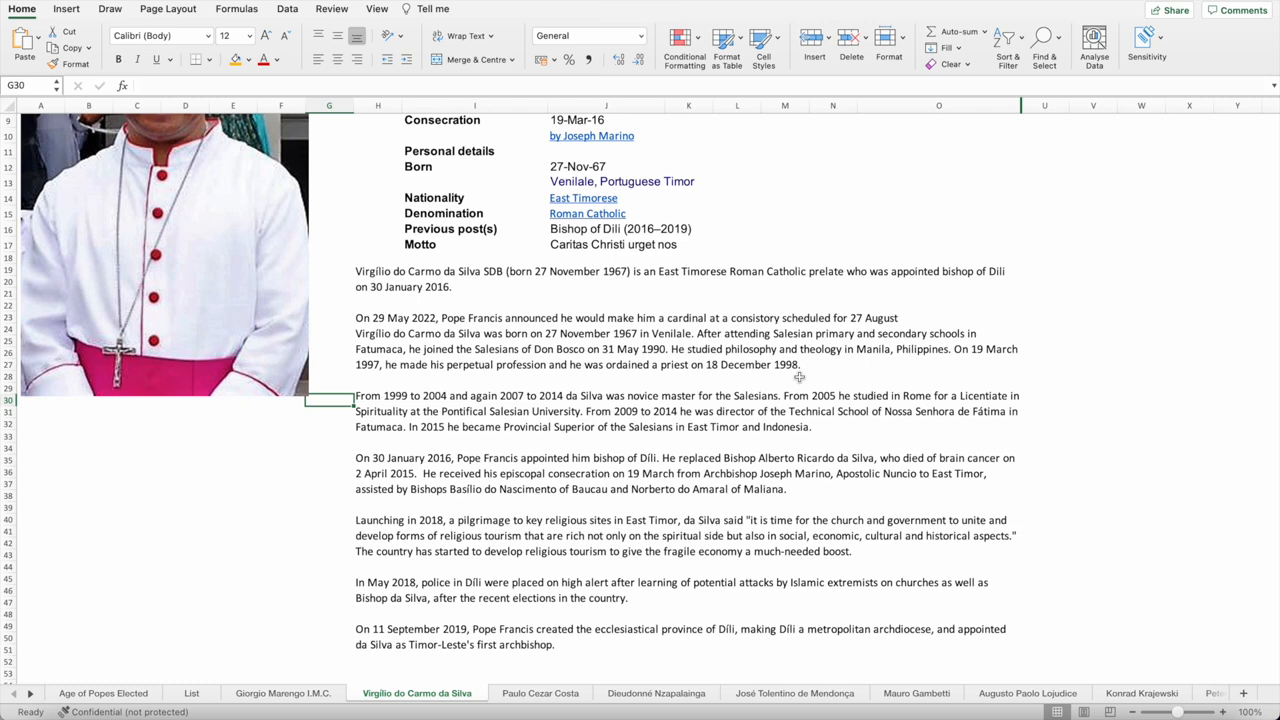
pyautogui.scroll(3)
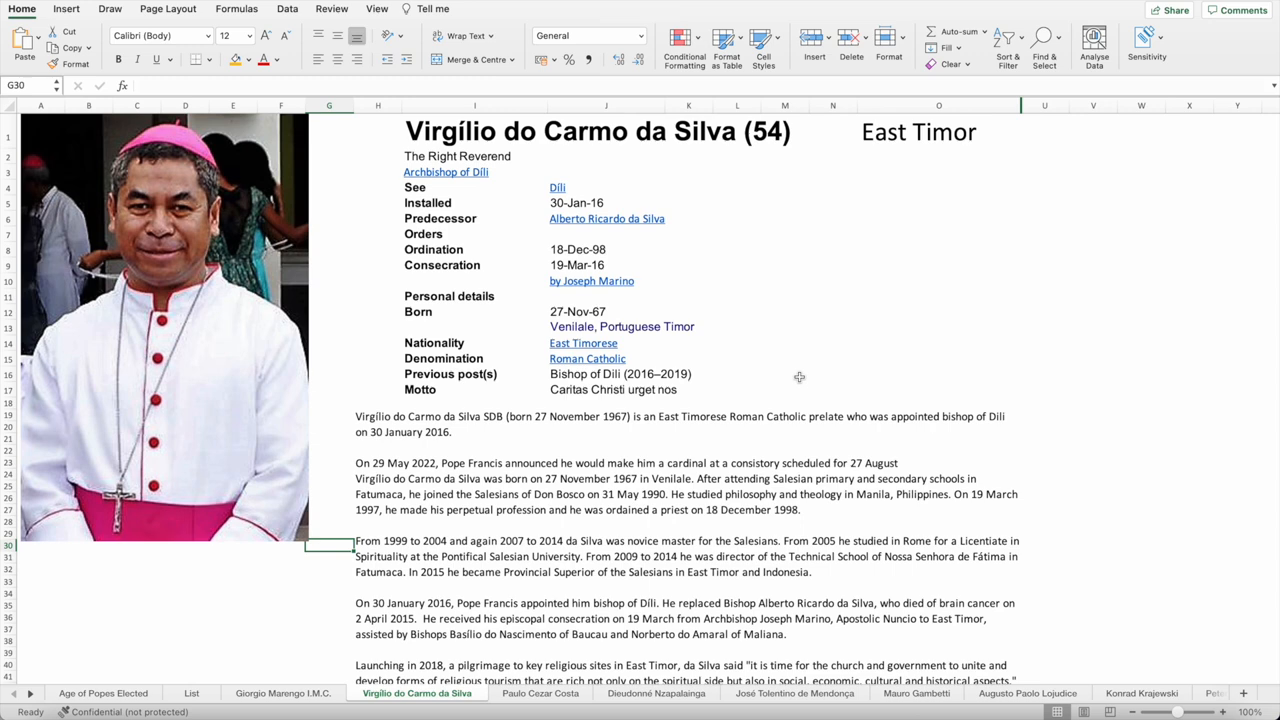
pyautogui.moveTo(799, 377)
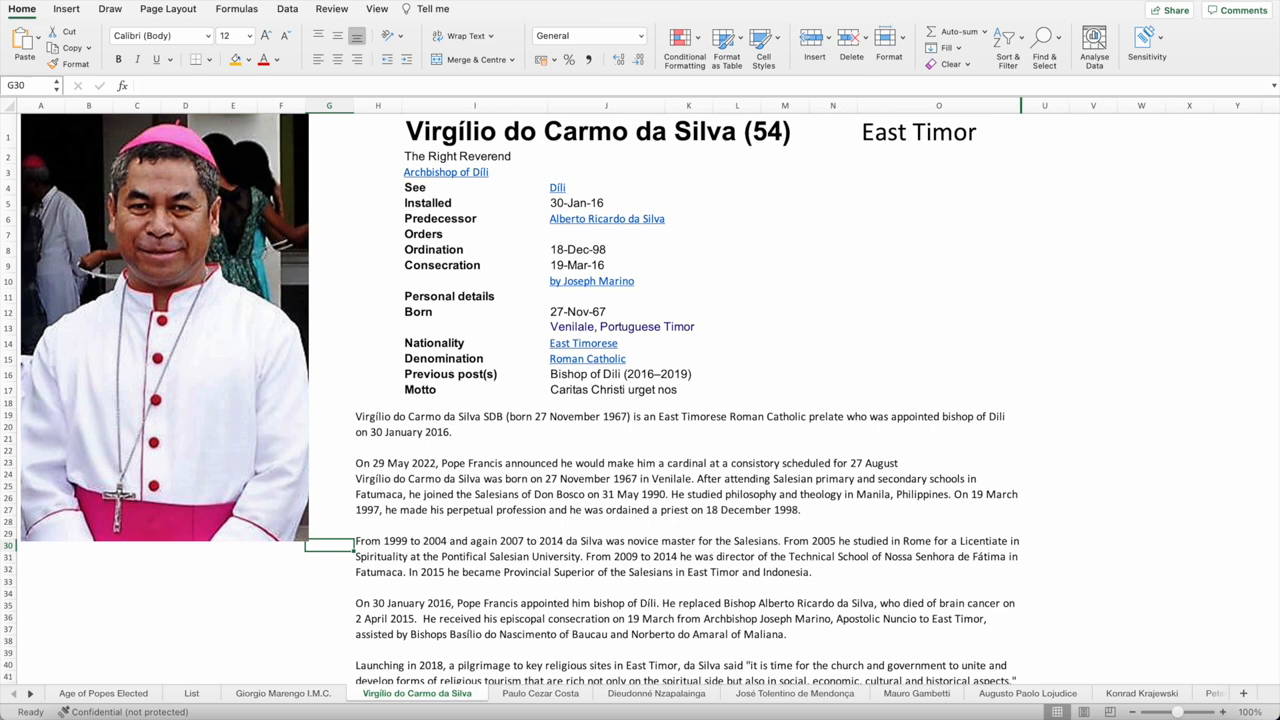